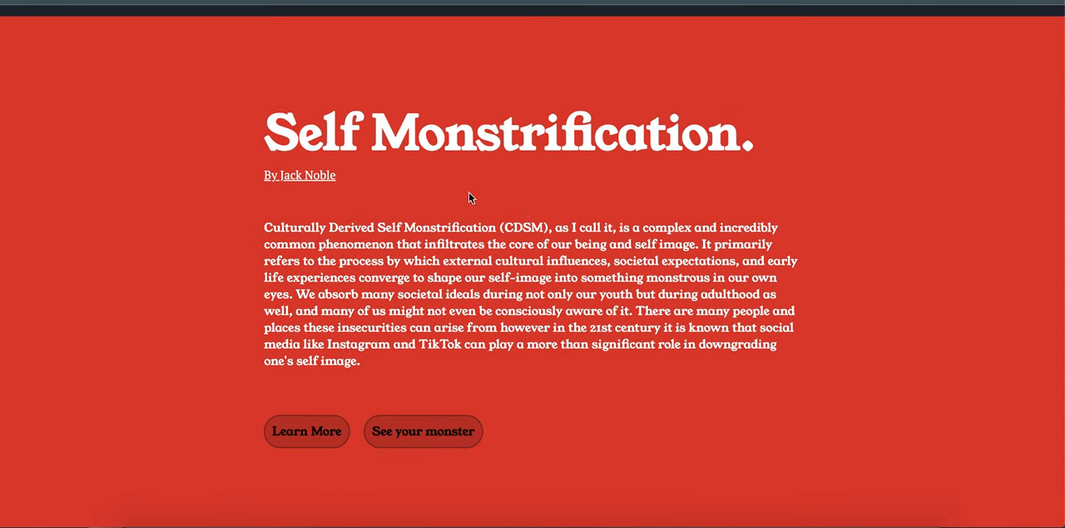
Select the Self Monstrification title and jump to the full article.
double_click(508, 134)
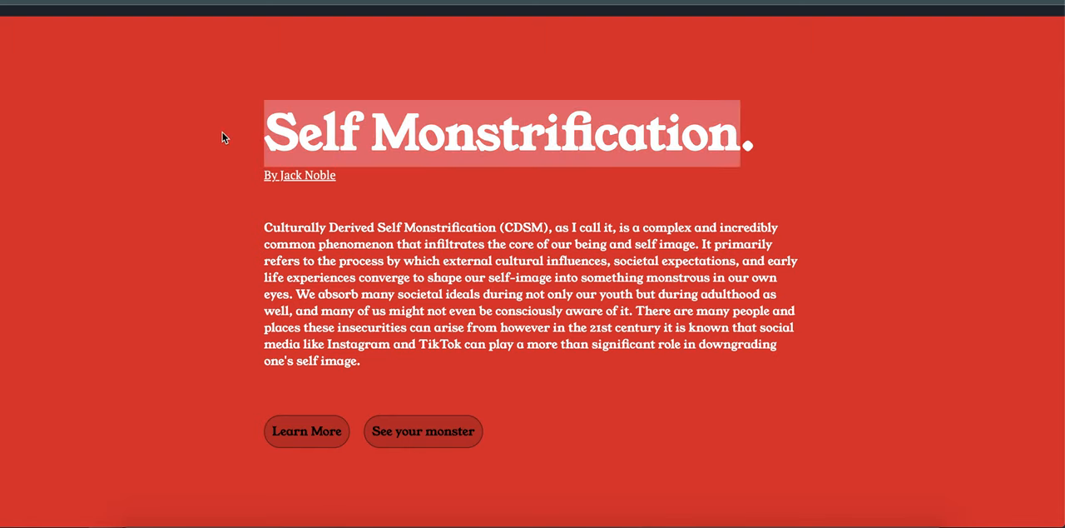
scroll("down", 3)
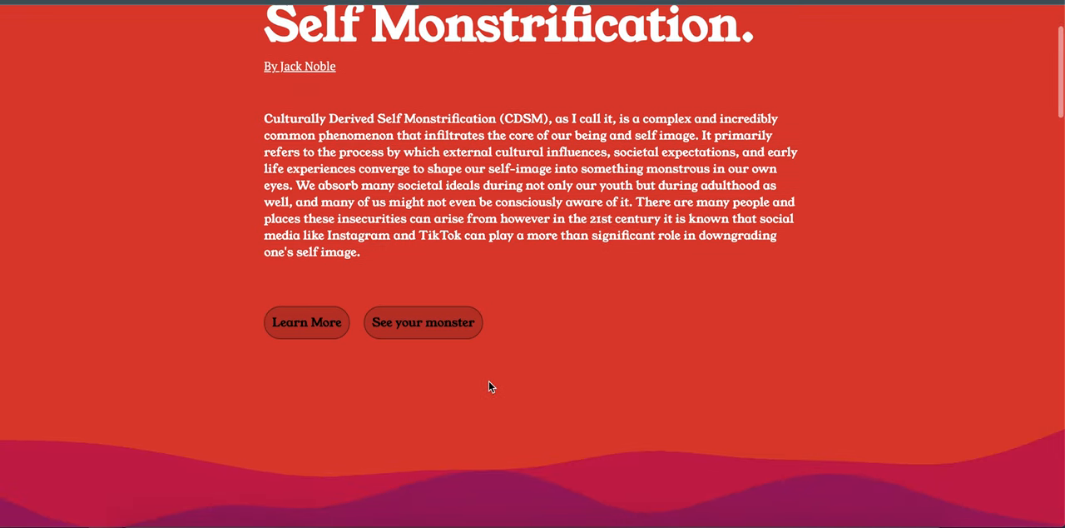
scroll("up", 3)
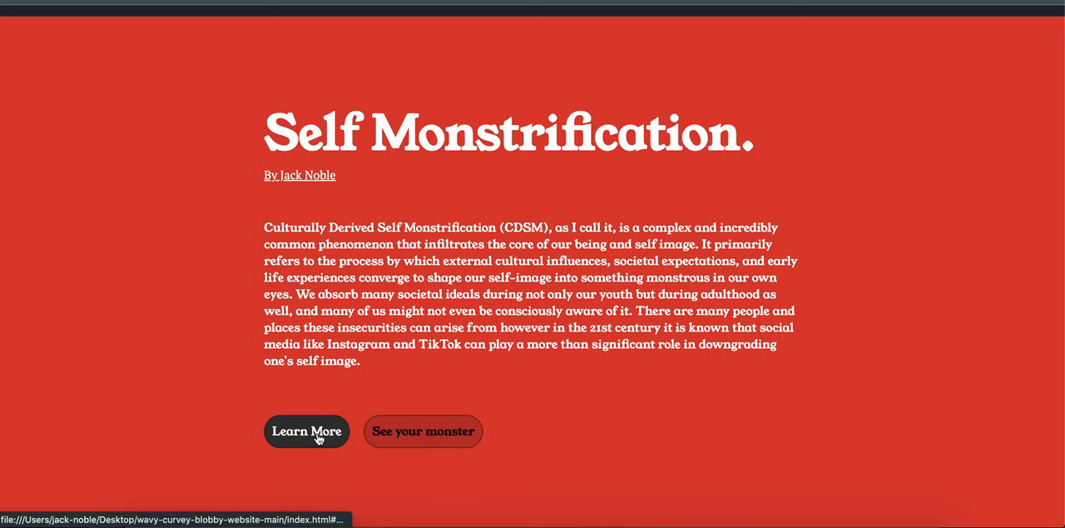
left_click(306, 431)
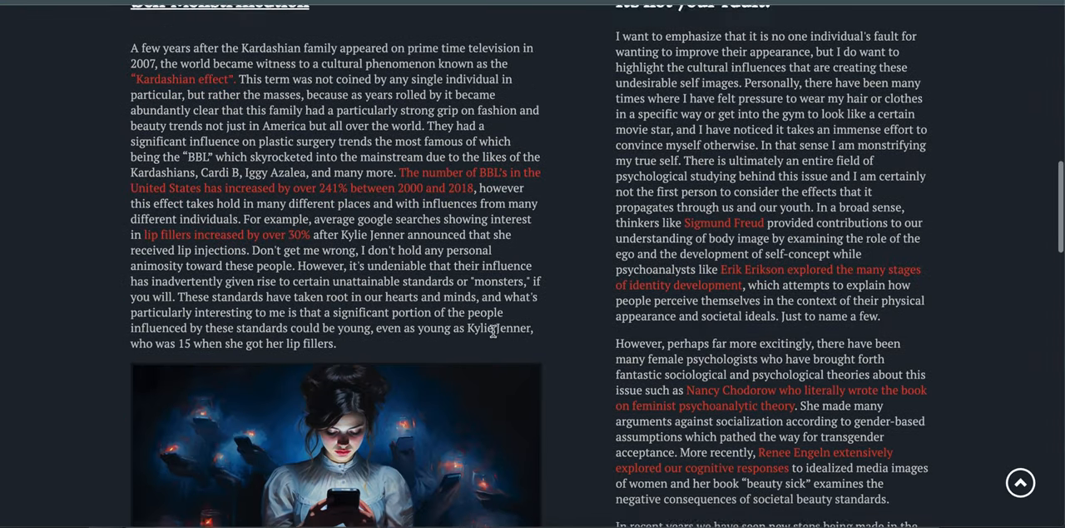
Scroll down through the article to the three-question quiz form with its Submit button.
scroll("down", 3)
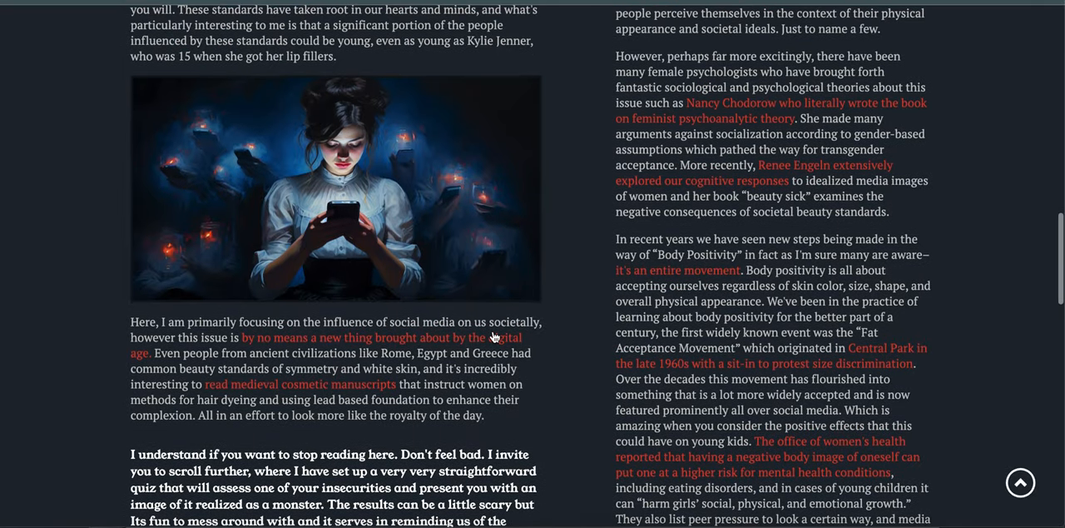
scroll("down", 3)
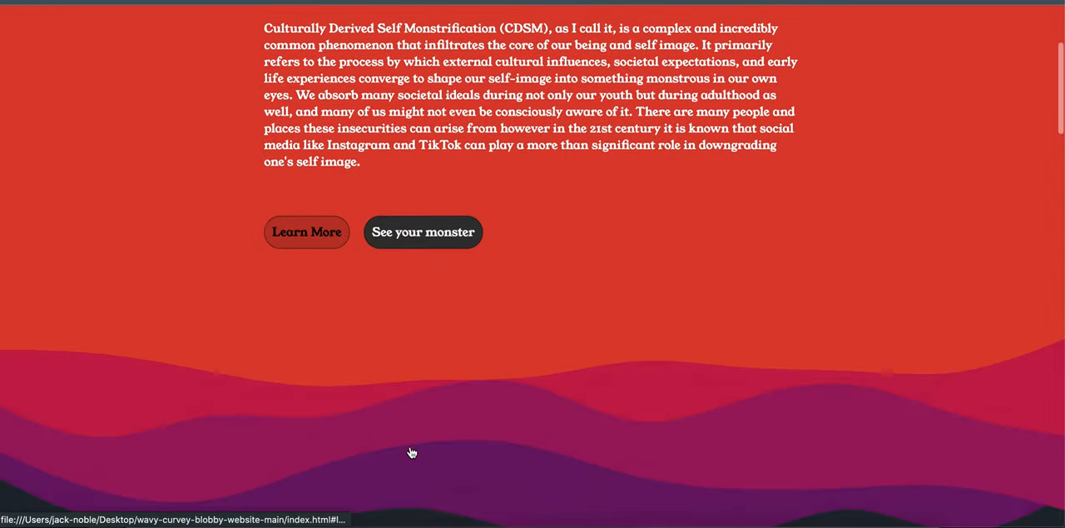
scroll("down", 3)
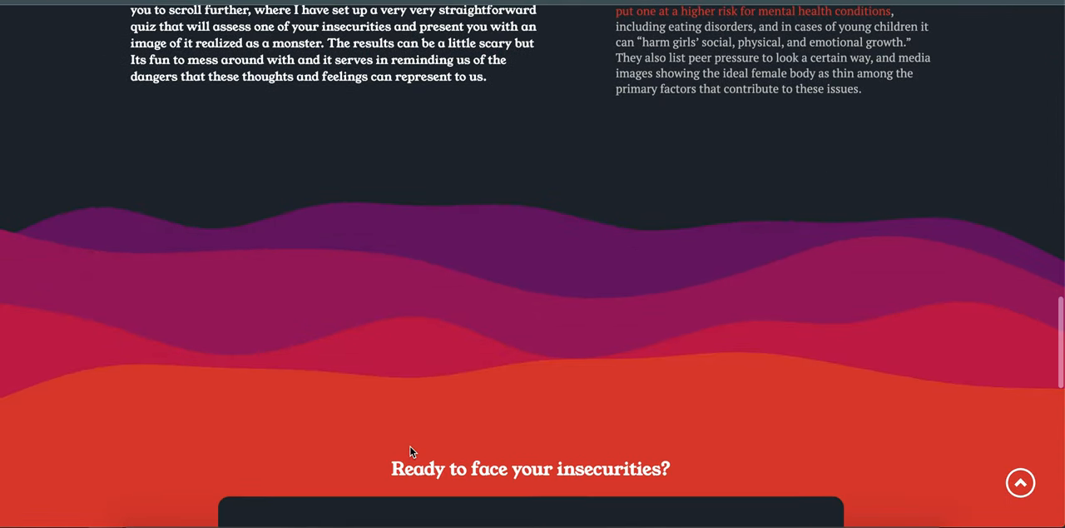
scroll("down", 3)
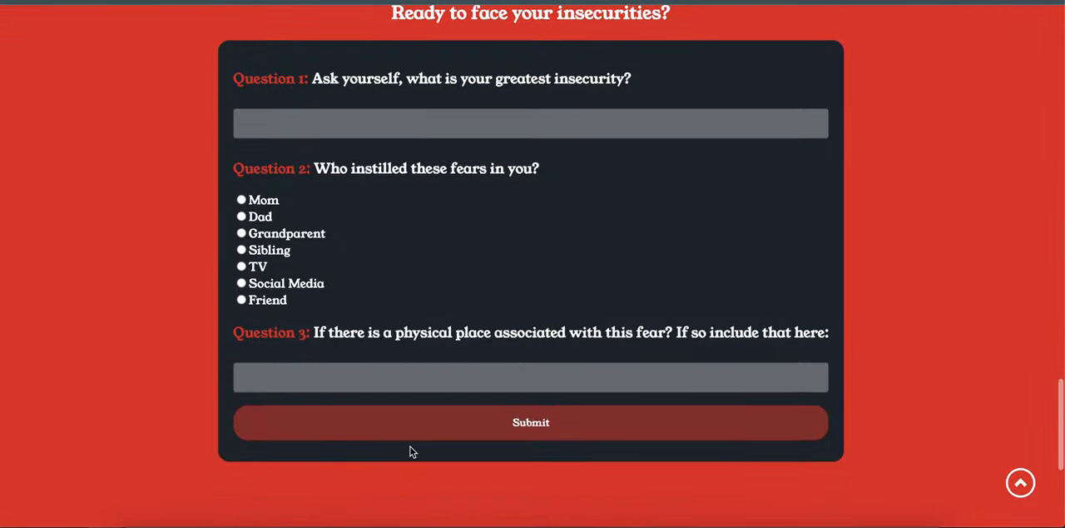
scroll("up", 3)
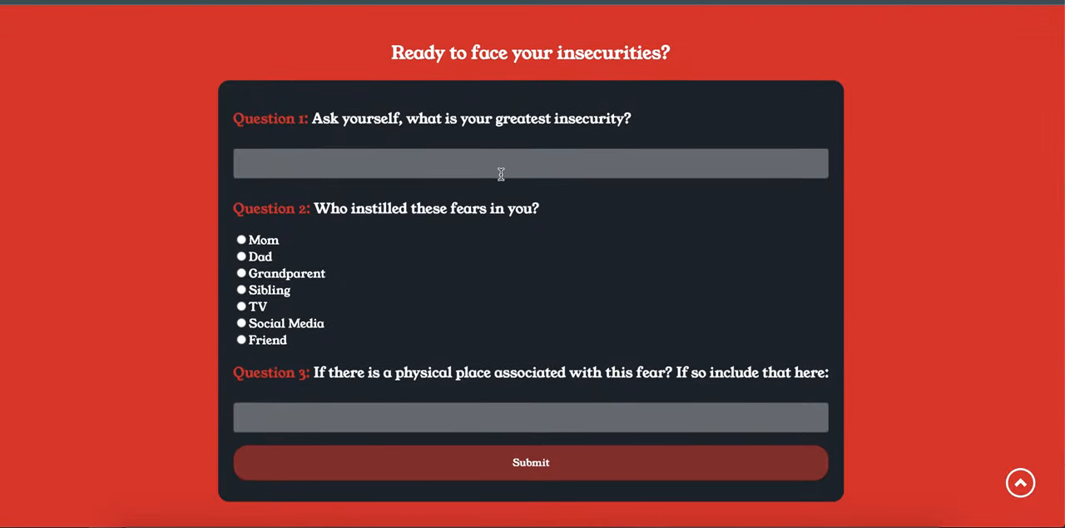
scroll("down", 3)
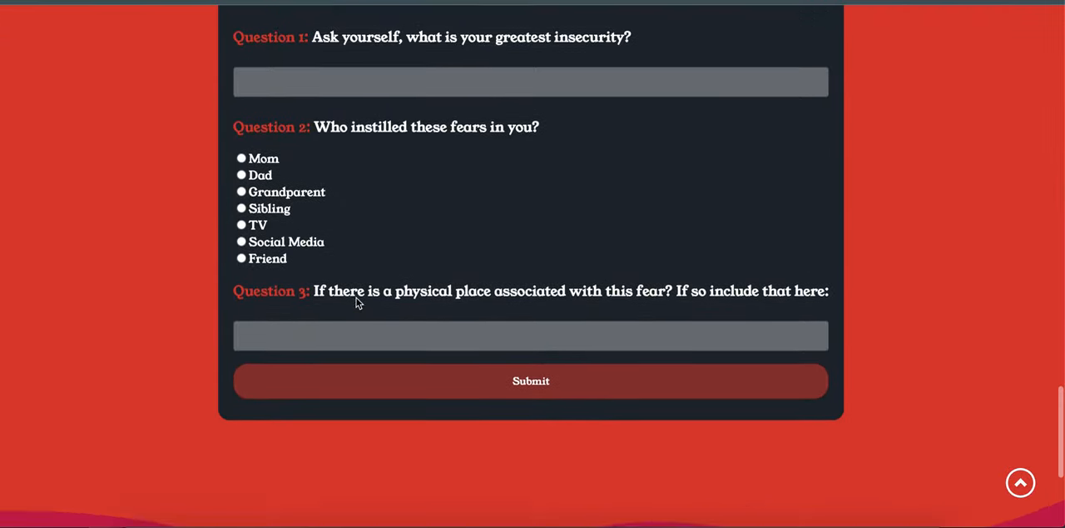
scroll("up", 3)
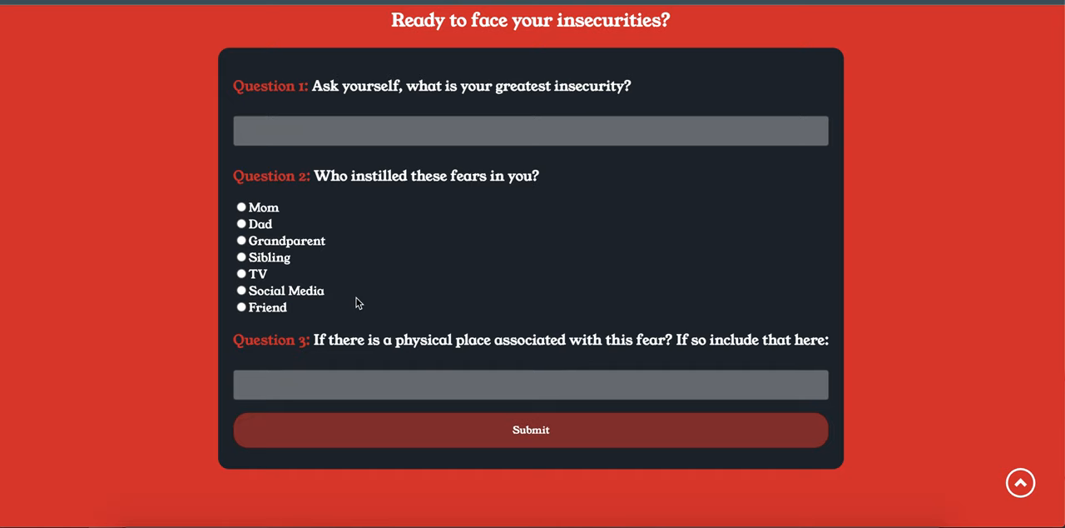
mouse_move(410, 197)
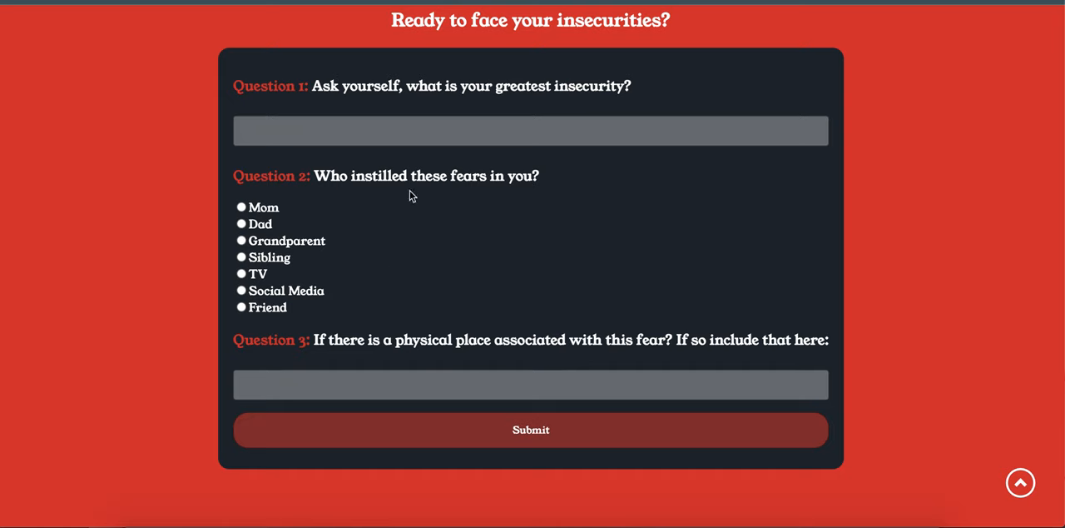
mouse_move(463, 170)
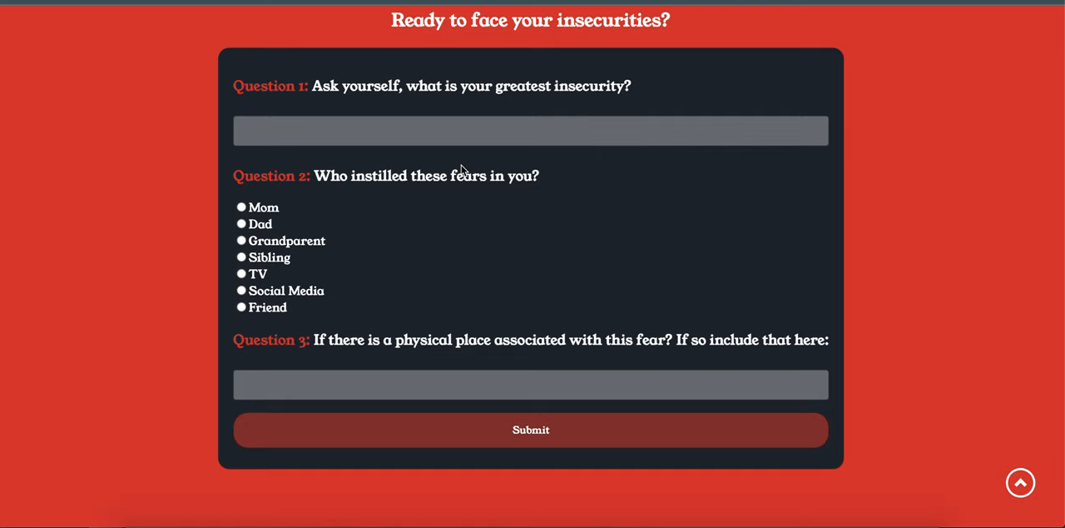
mouse_move(443, 153)
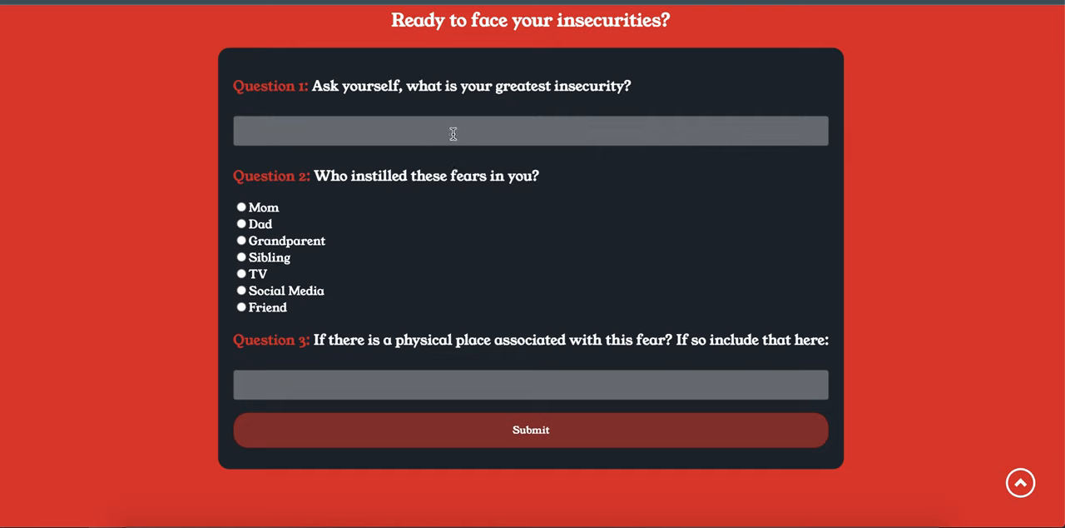
mouse_move(510, 139)
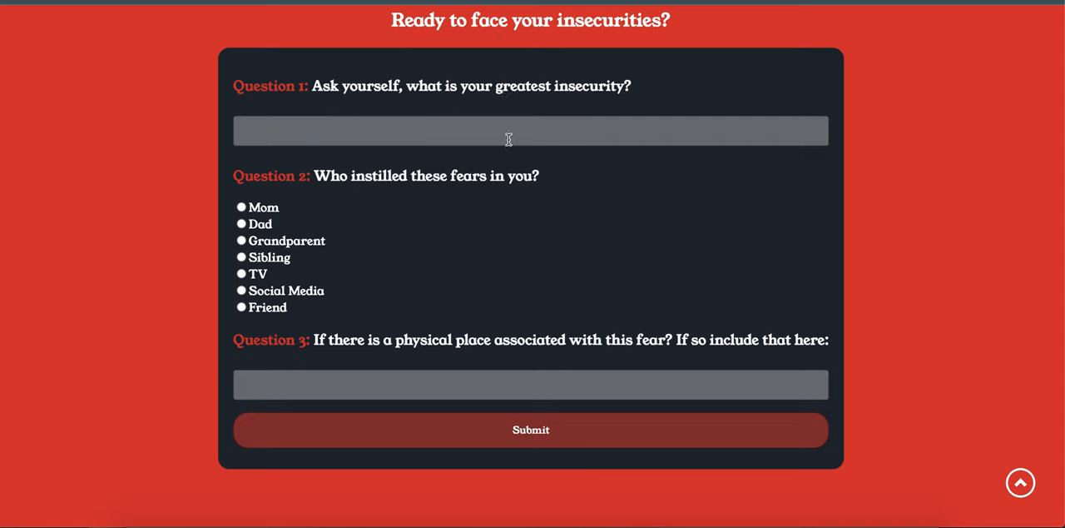
Enter 'My hairline' for question 1, choose Dad, and enter 'Kitchen' as the place.
type("My hairline")
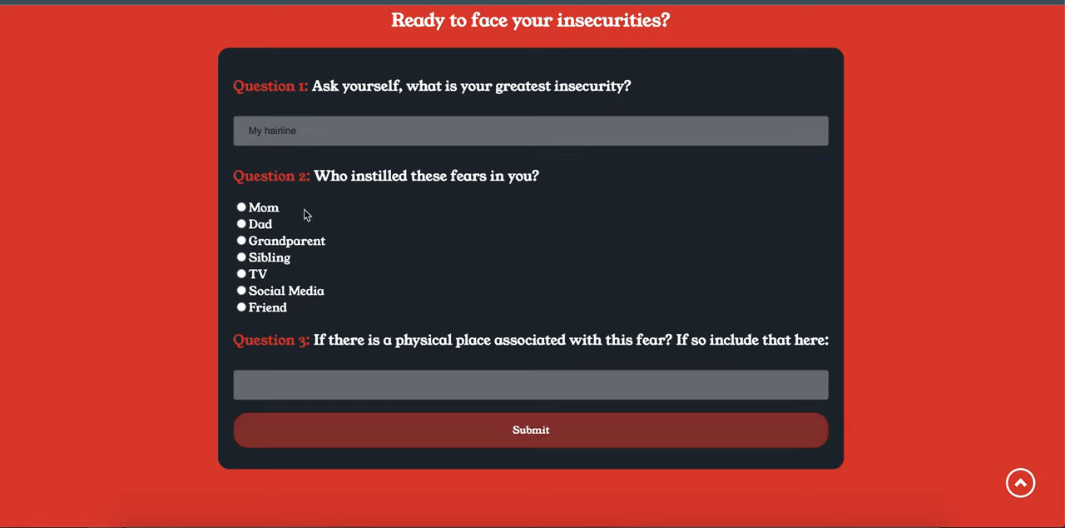
left_click(241, 223)
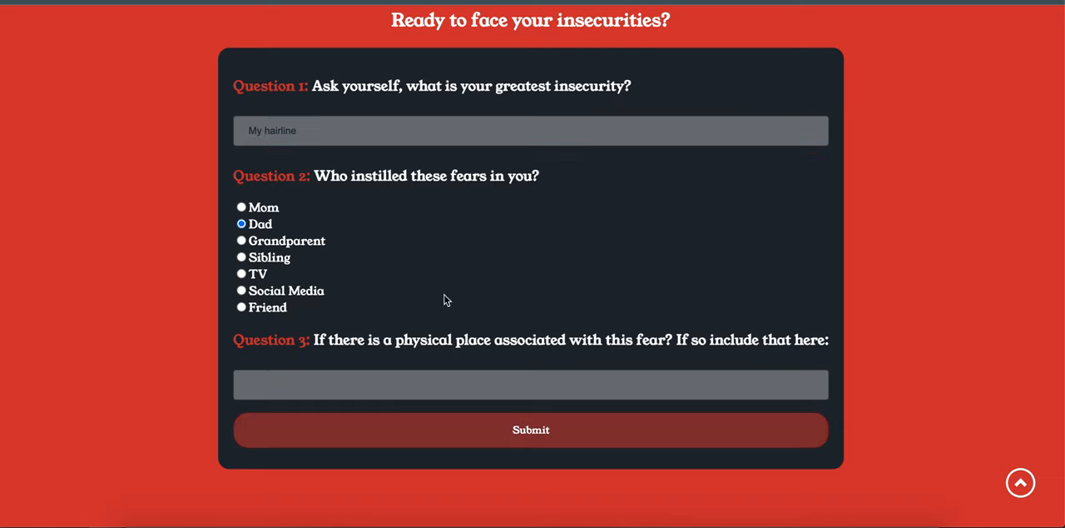
left_click(531, 384)
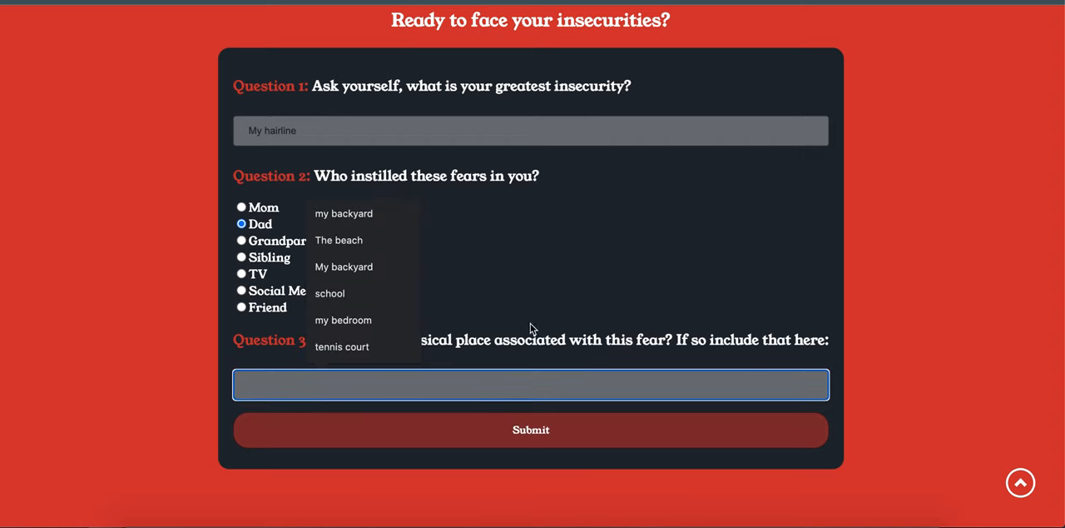
type("Kithq")
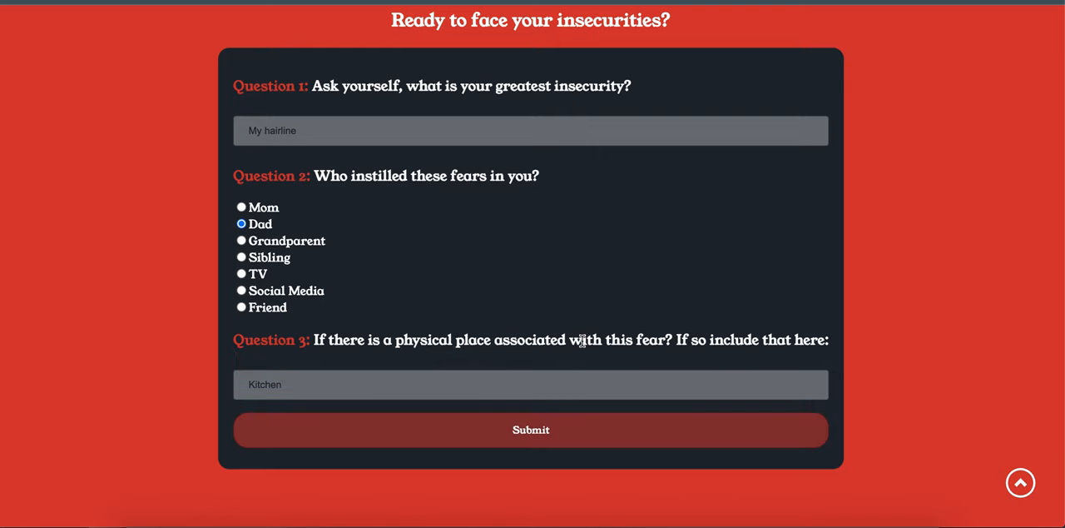
mouse_move(490, 429)
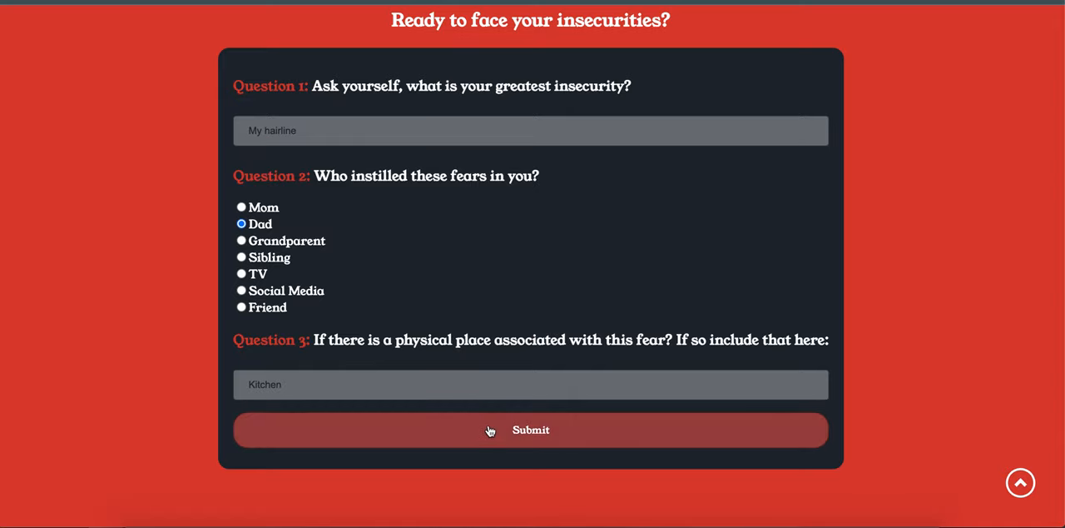
Submit the quiz answers so the '(%0) Exploring subconscious thoughts' progress message appears.
left_click(531, 429)
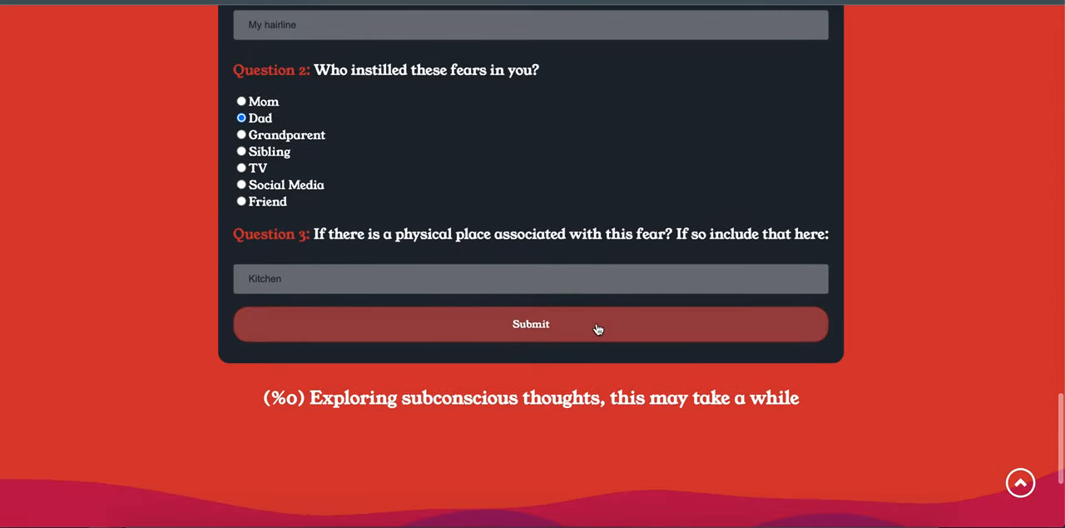
mouse_move(264, 408)
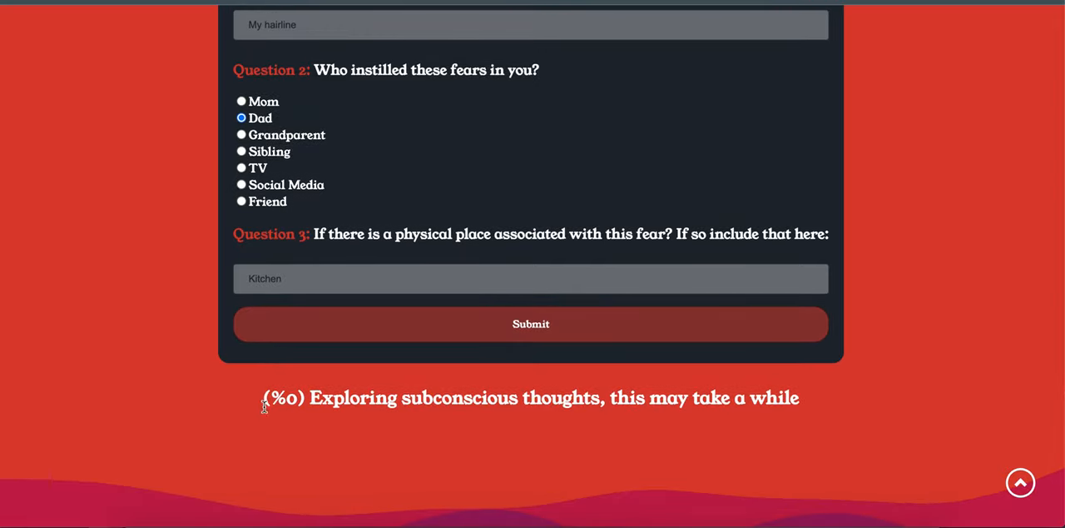
mouse_move(853, 394)
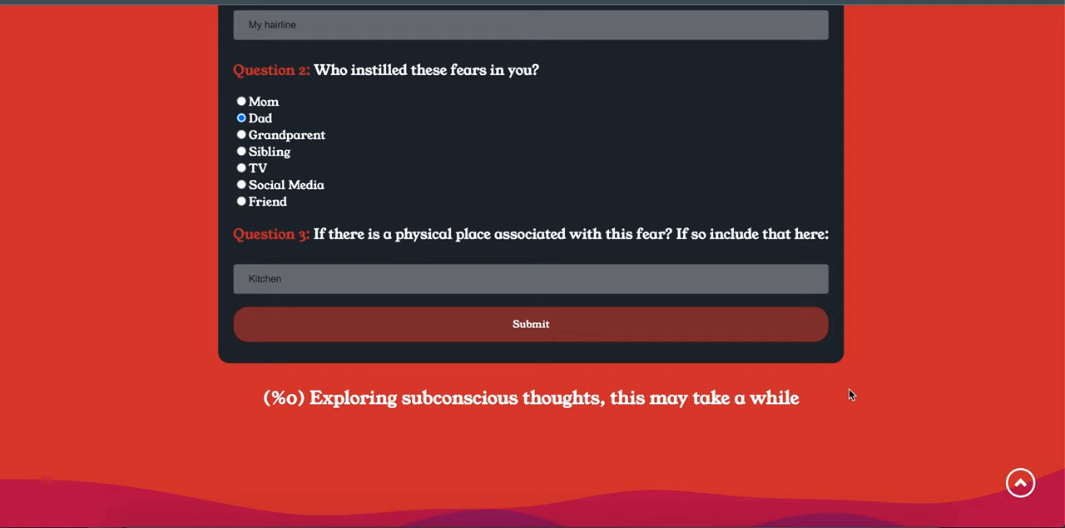
scroll("up", 3)
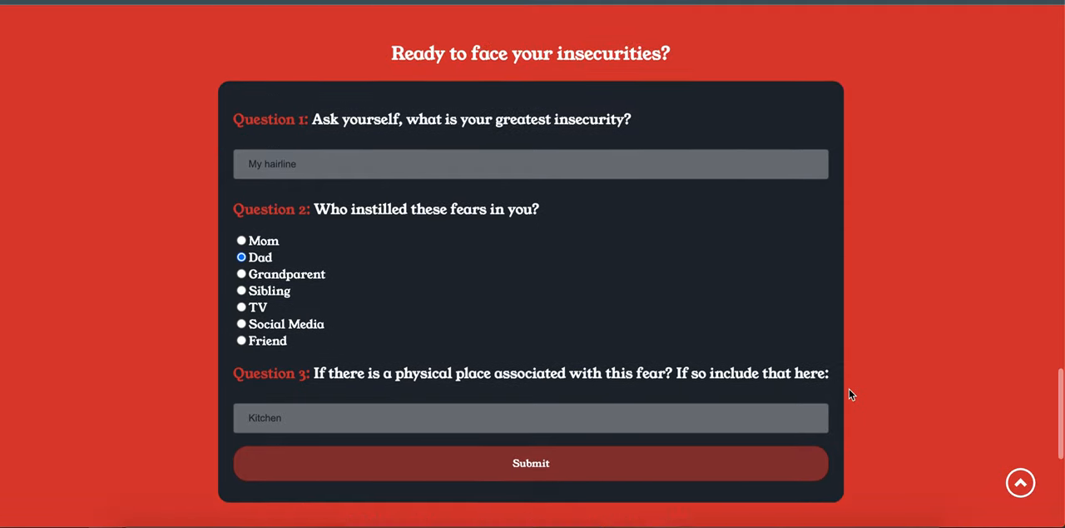
Scroll back up through the article and down to the quiz while generation progresses to %93.
left_click(531, 463)
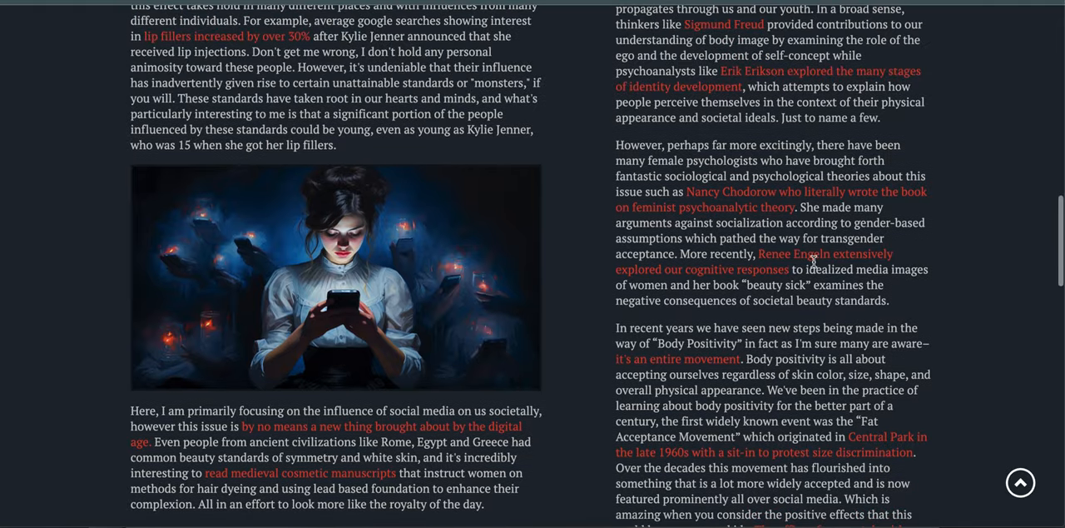
scroll("up", 3)
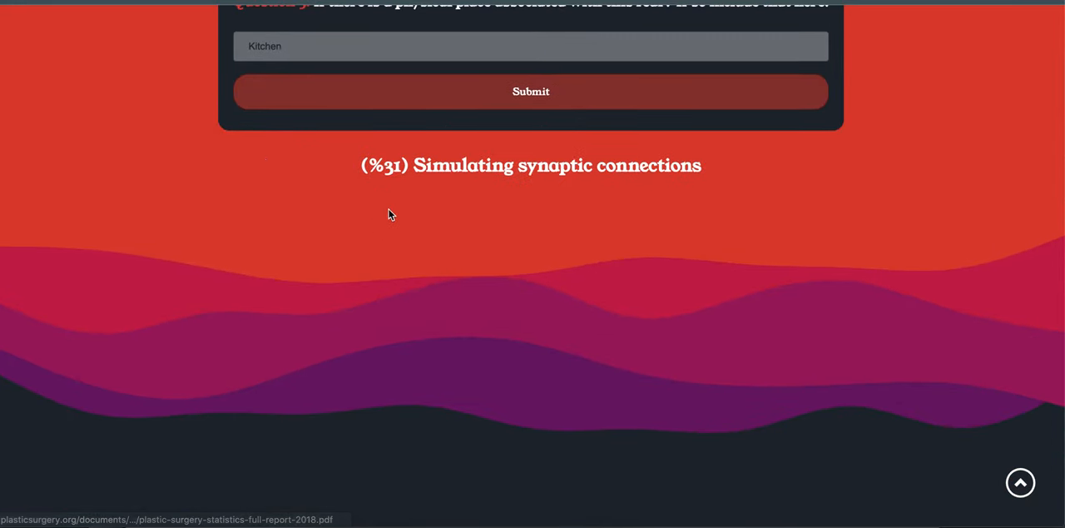
scroll("down", 3)
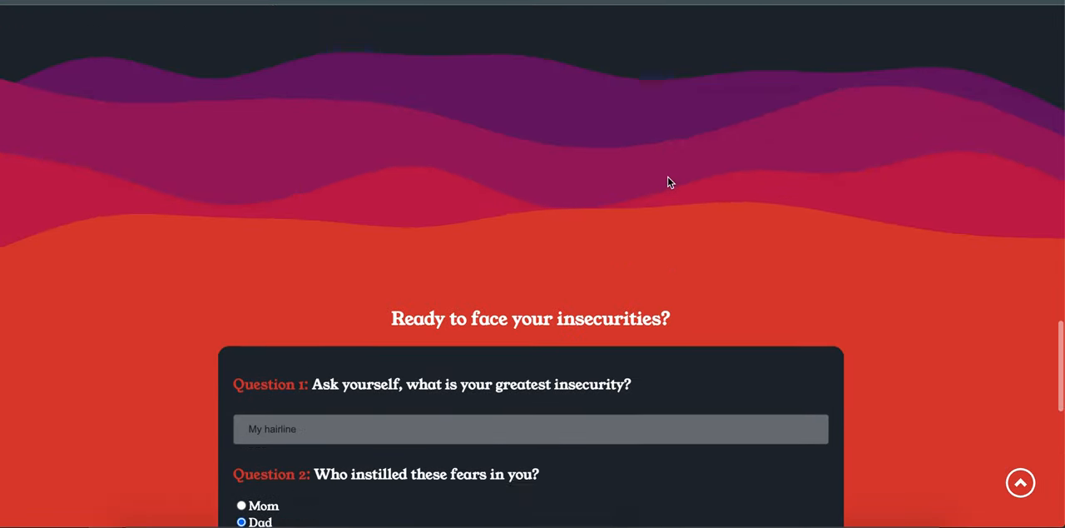
scroll("up", 3)
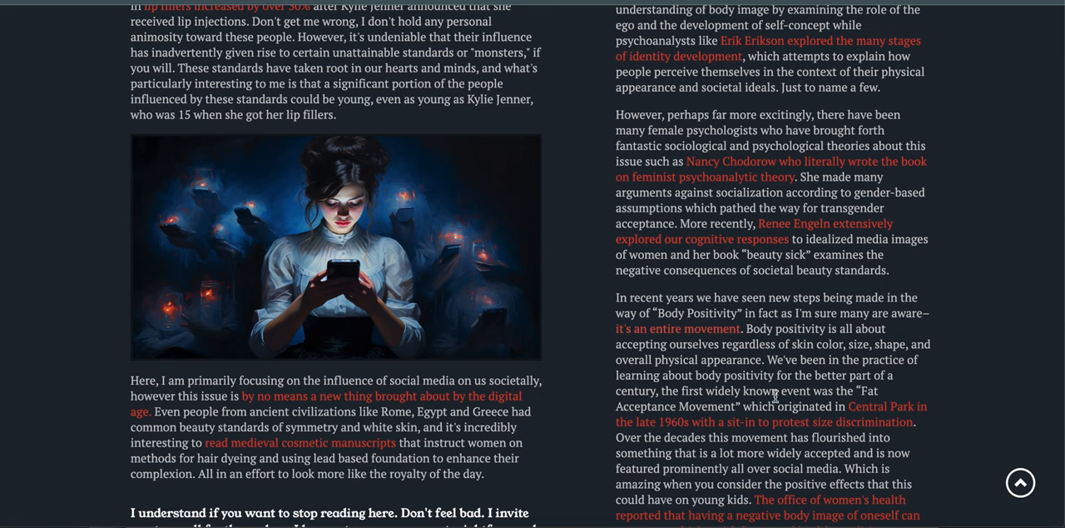
scroll("down", 3)
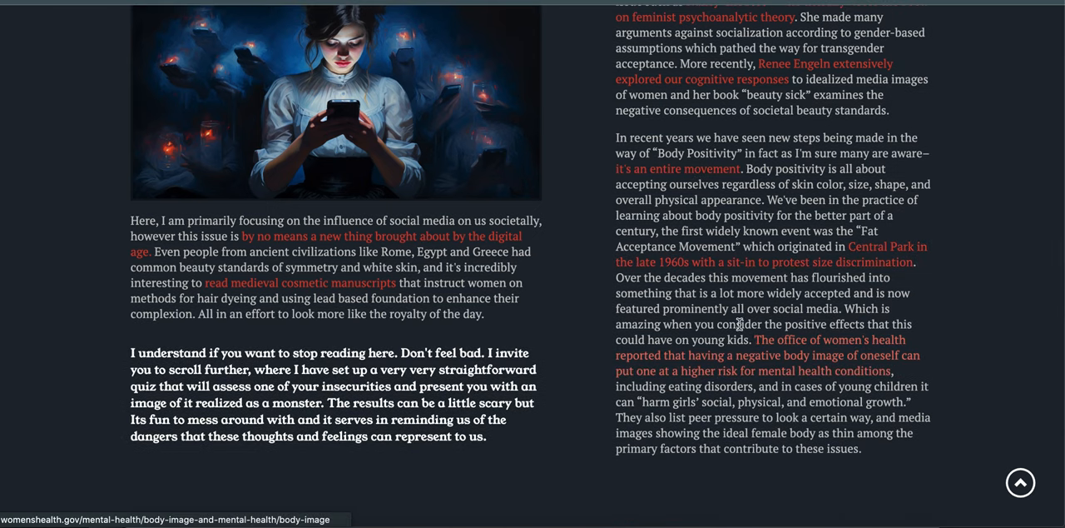
scroll("up", 3)
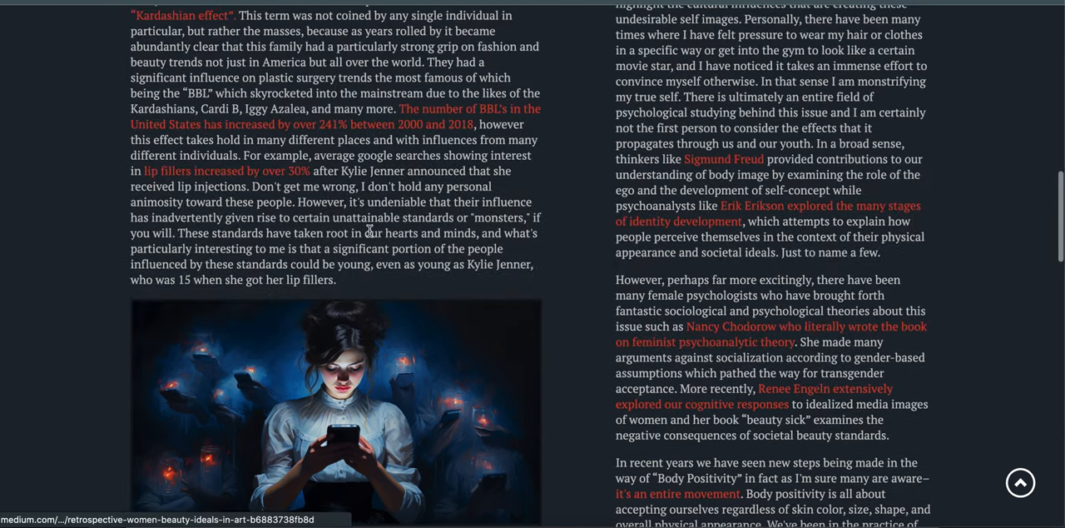
scroll("up", 3)
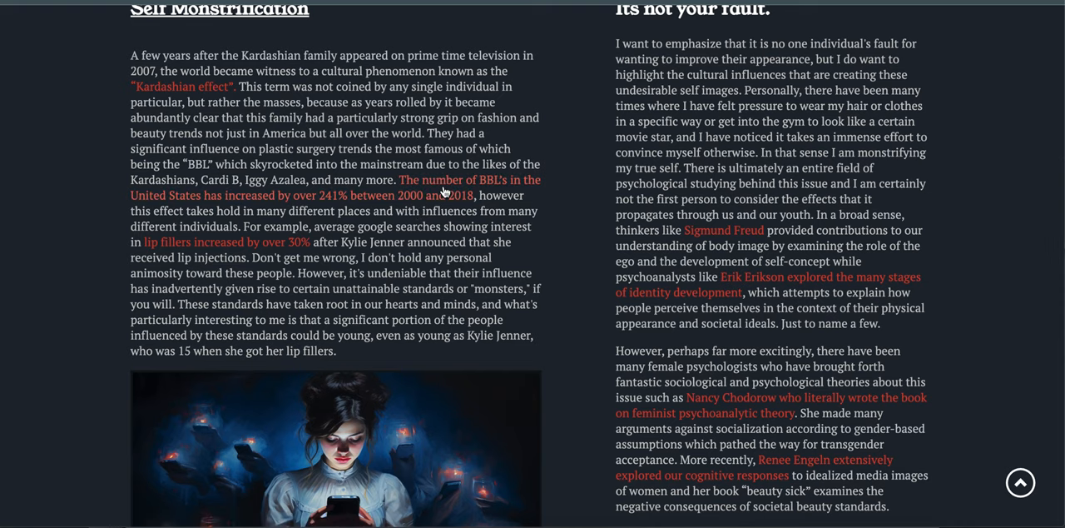
scroll("down", 3)
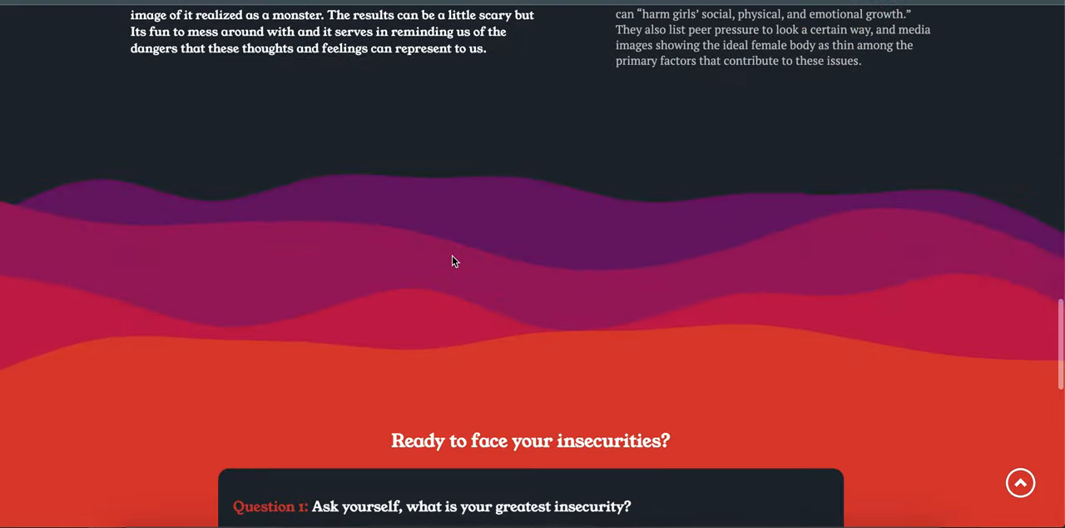
scroll("down", 3)
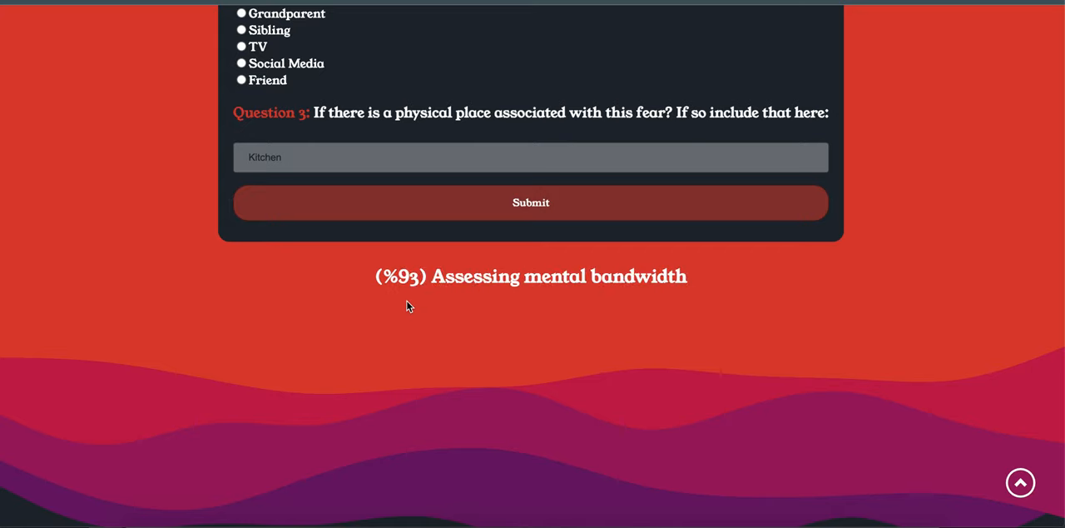
Scroll to the carousel showing '(%100) Monsters Generated' and image 1 of 4.
scroll("up", 3)
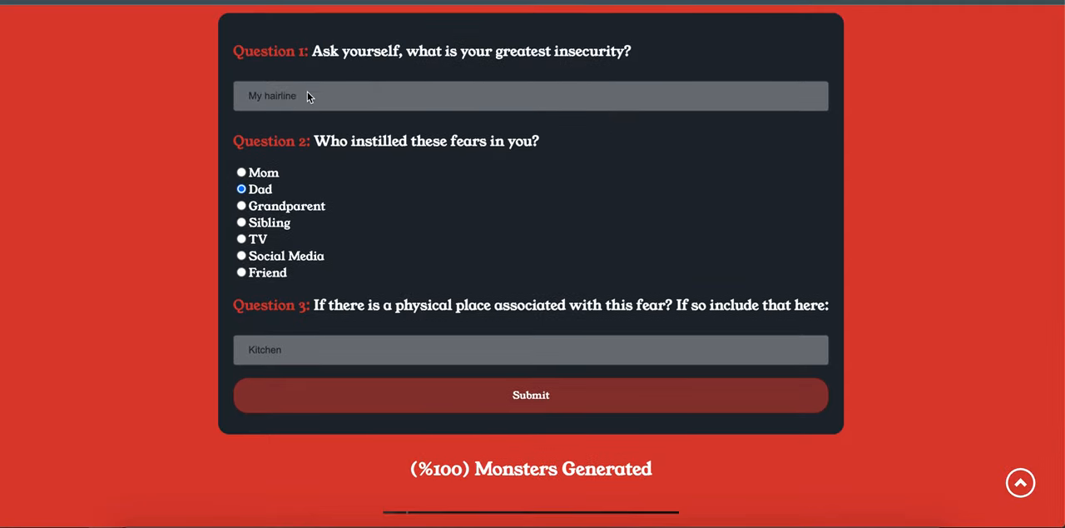
mouse_move(249, 190)
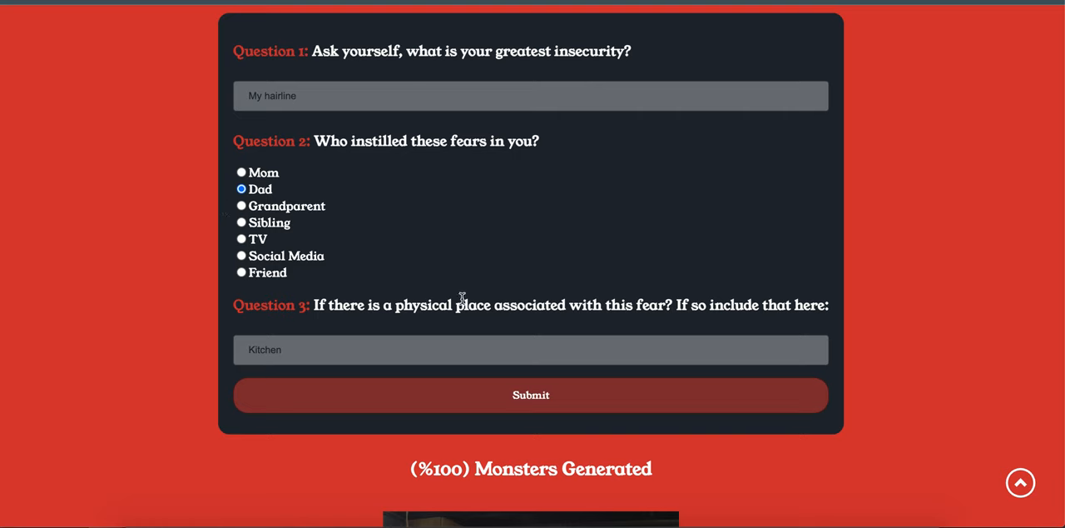
mouse_move(336, 315)
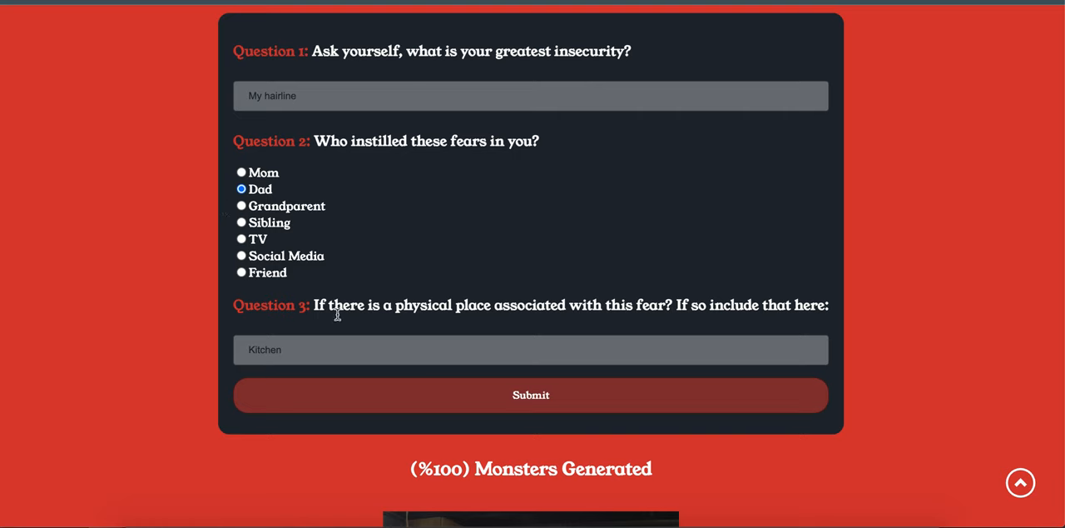
scroll("down", 3)
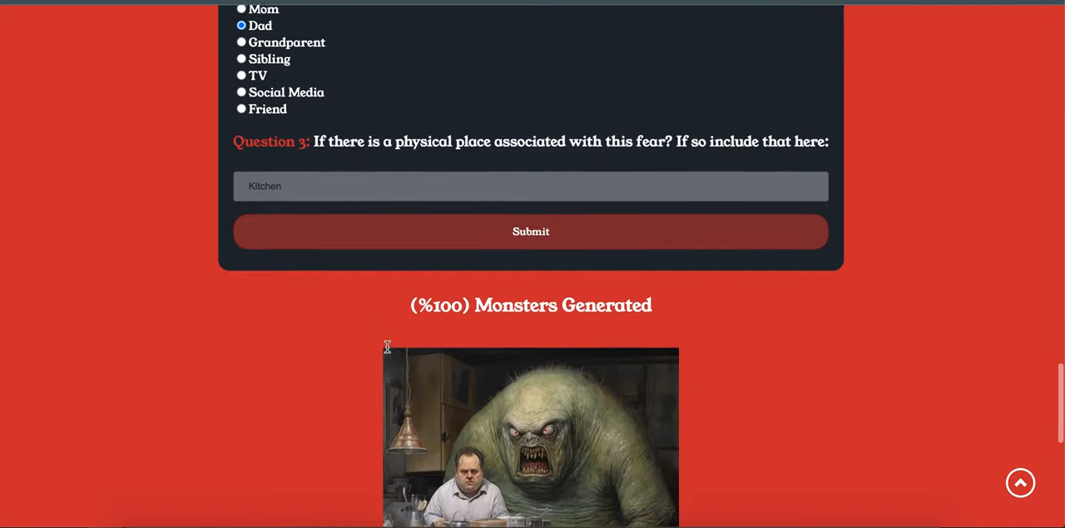
scroll("down", 3)
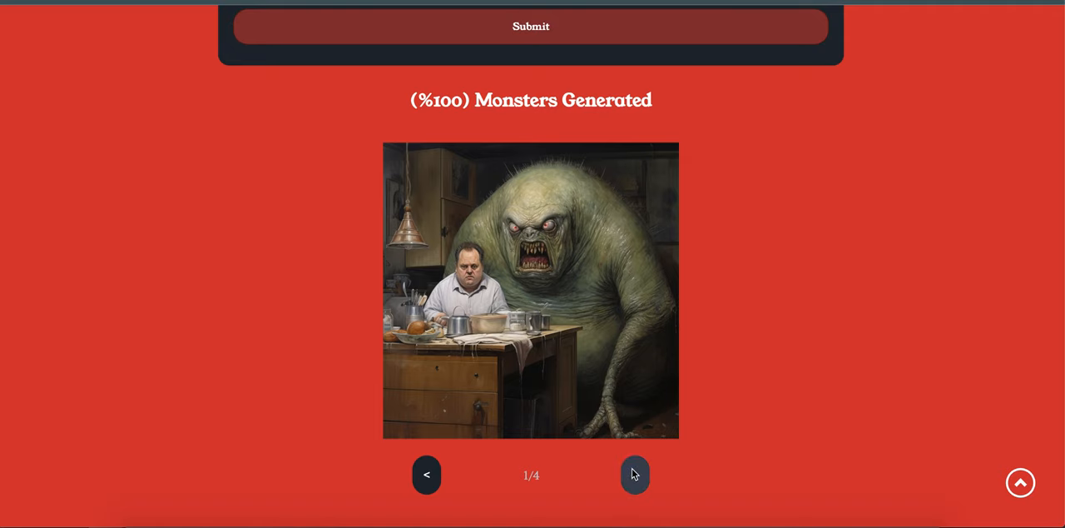
Advance the carousel to the second and third monster images.
left_click(634, 475)
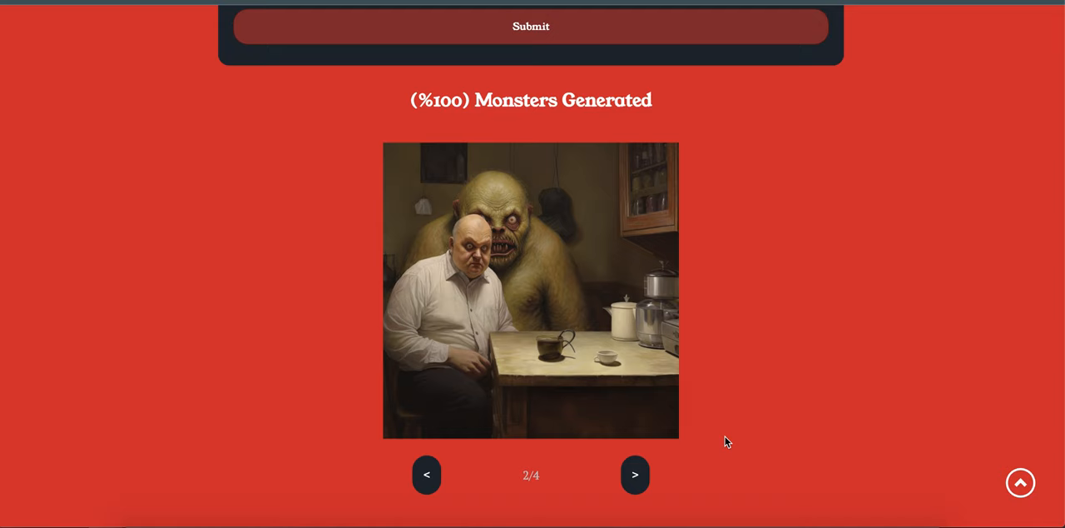
mouse_move(682, 446)
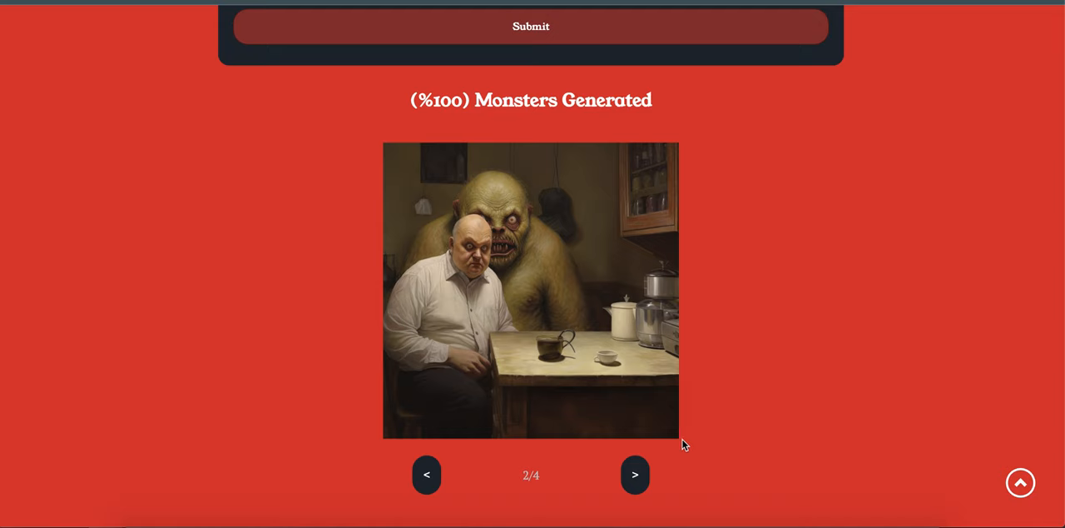
left_click(636, 475)
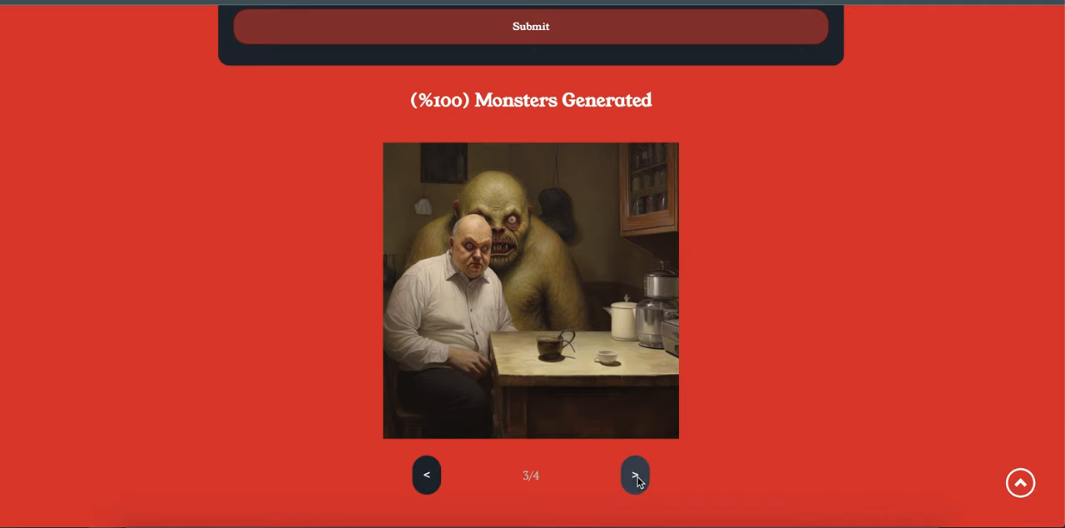
left_click(635, 474)
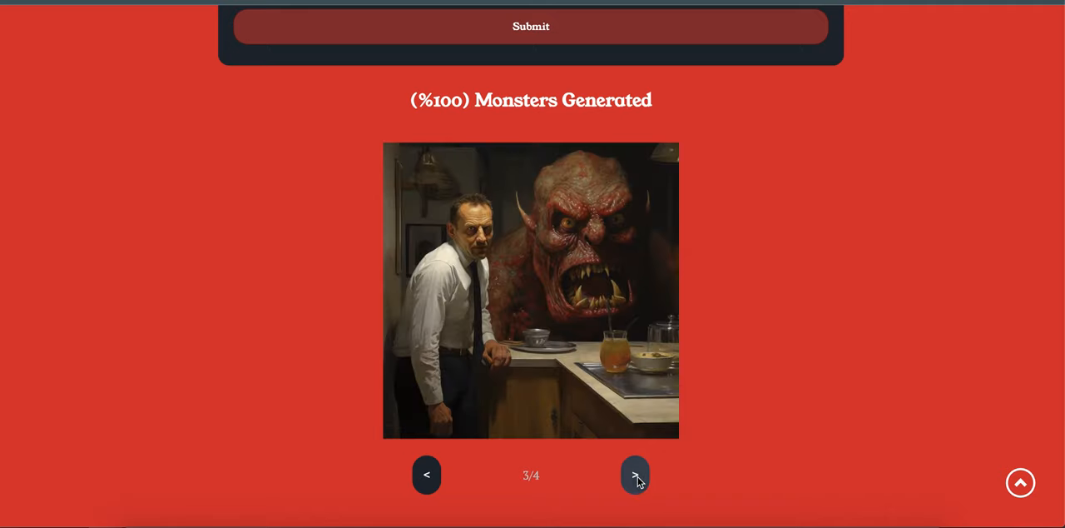
scroll("up", 3)
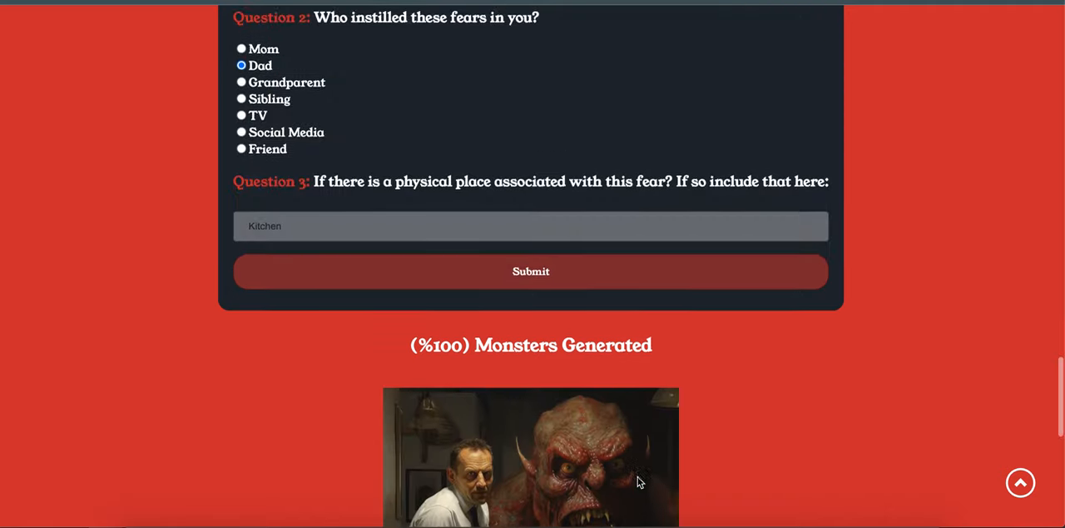
scroll("up", 3)
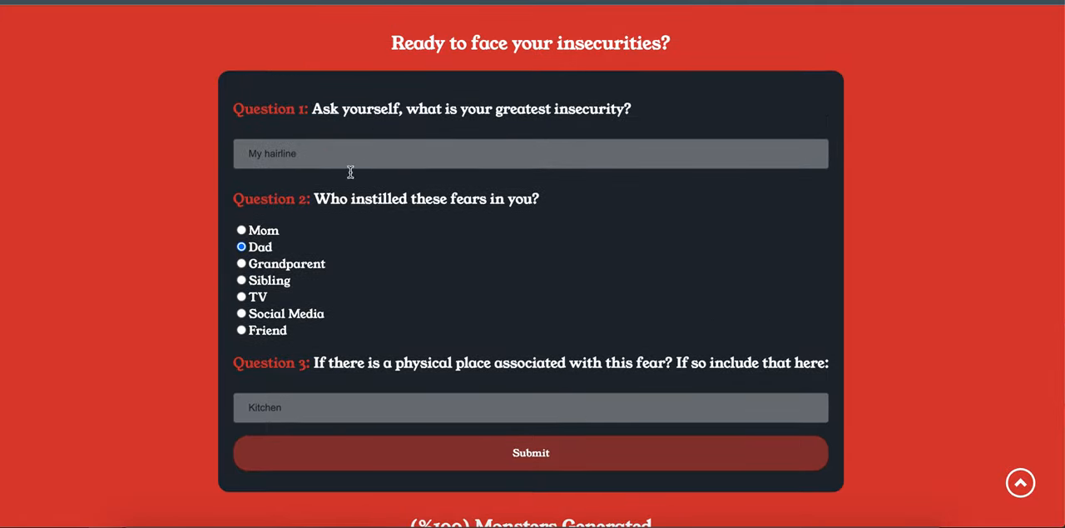
scroll("down", 3)
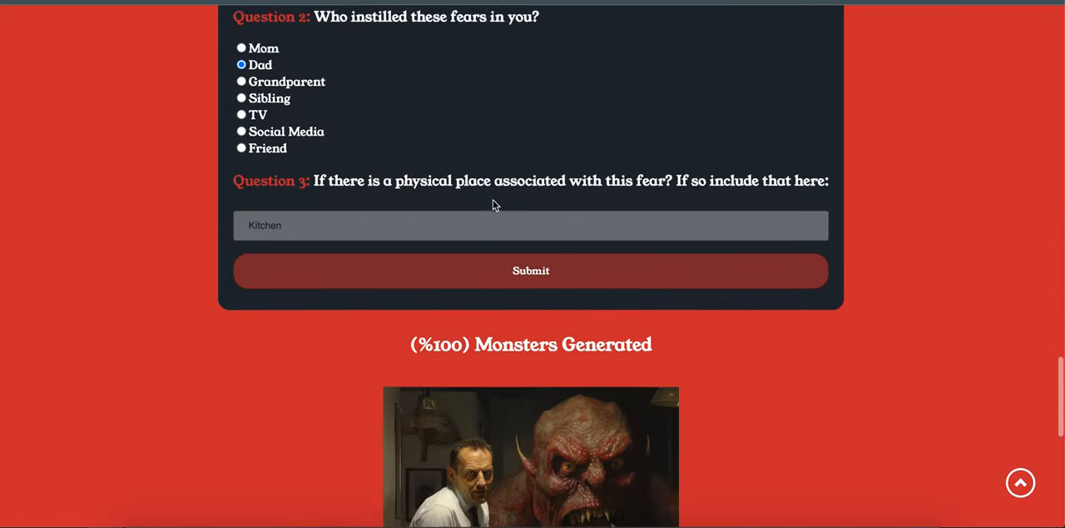
scroll("down", 3)
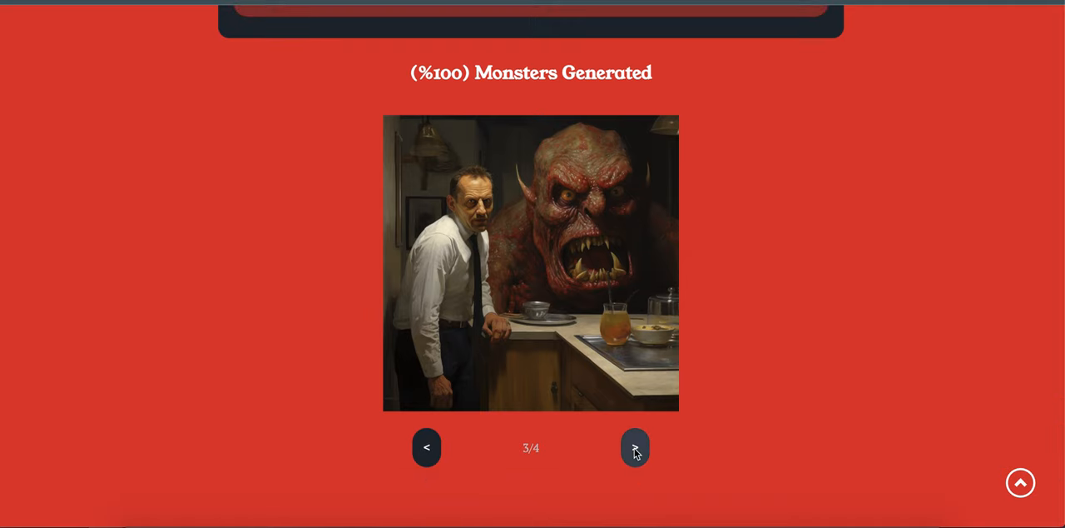
Advance to the fourth monster image and wrap back around to image 1 of 4.
left_click(636, 446)
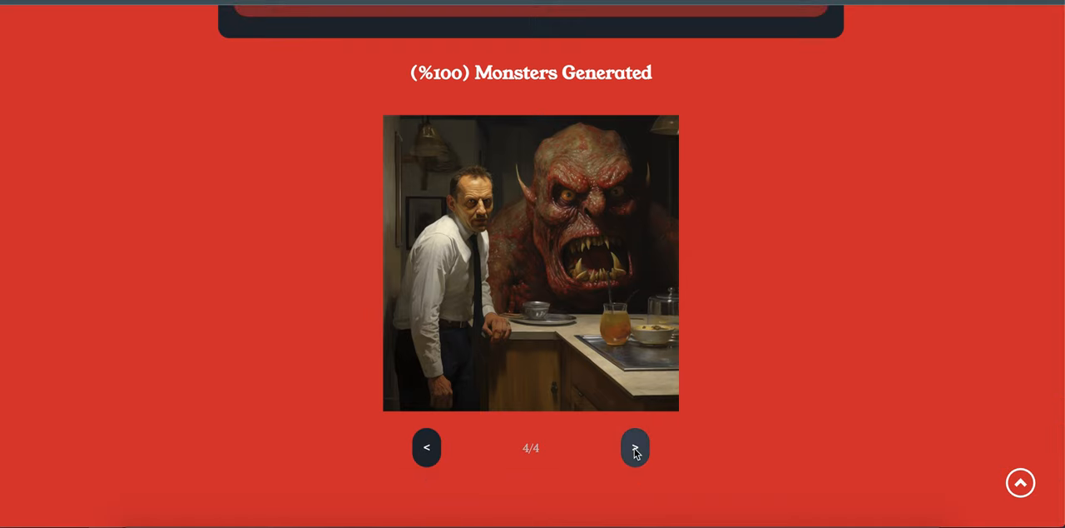
left_click(635, 446)
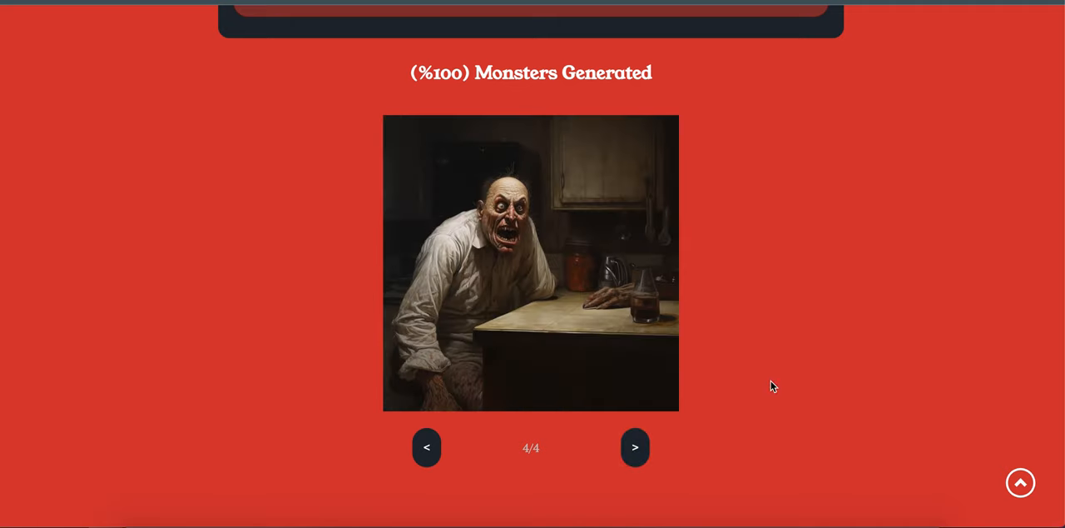
left_click(636, 446)
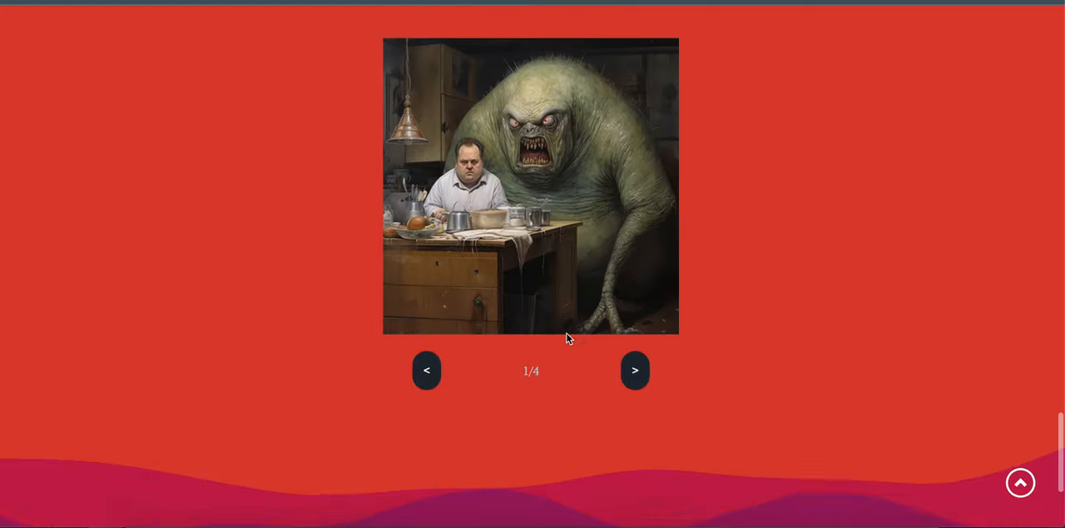
Scroll up from the carousel past the quiz to the article's closing paragraphs.
scroll("up", 3)
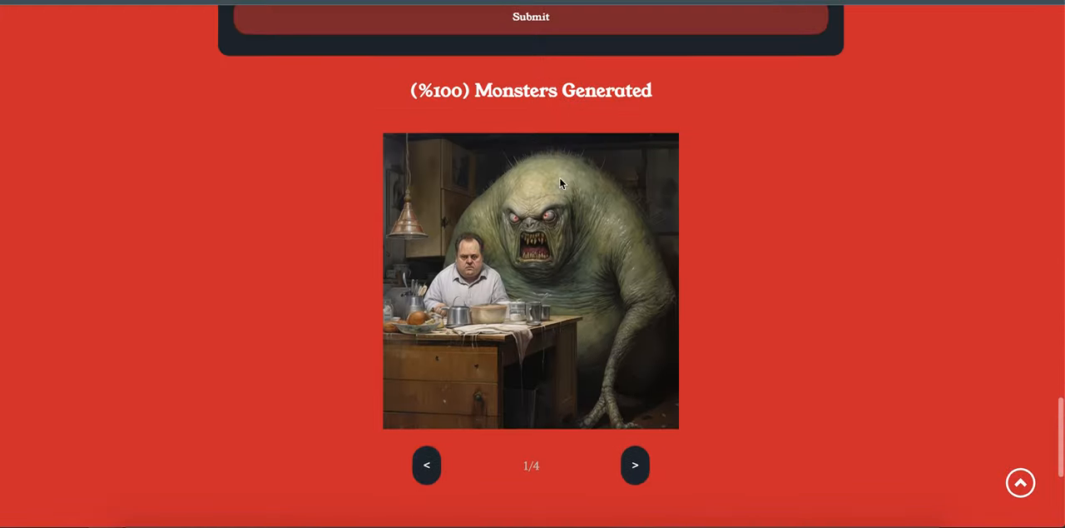
scroll("up", 3)
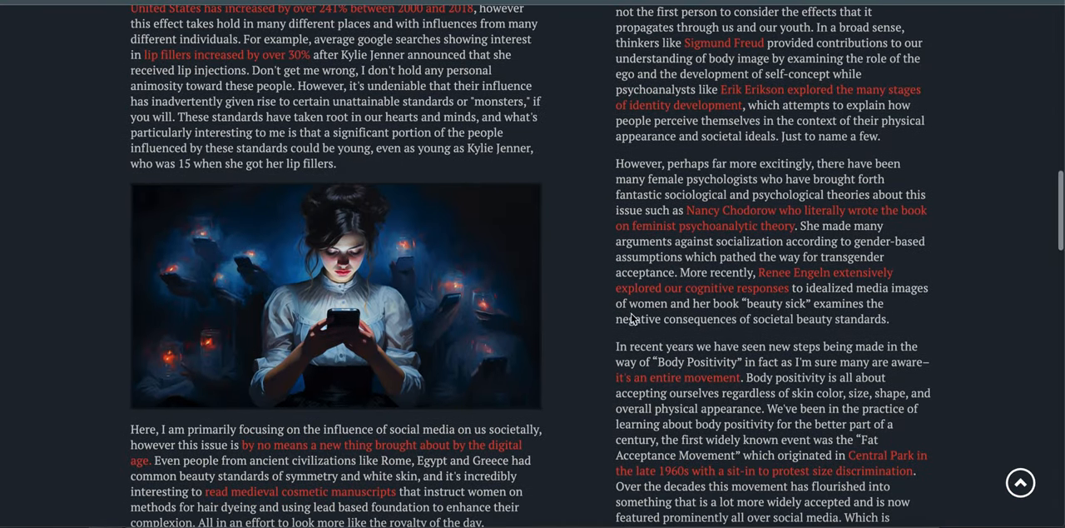
scroll("down", 3)
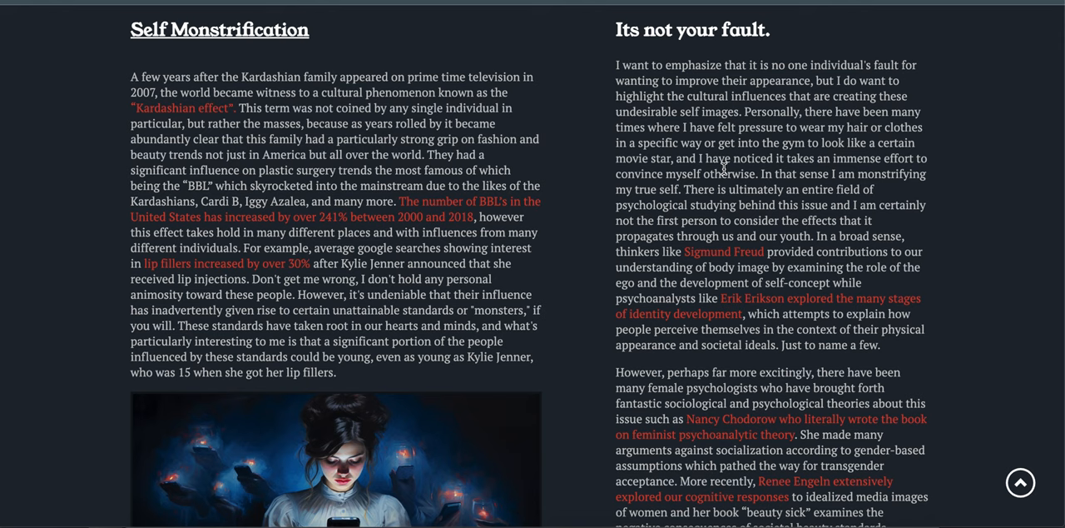
scroll("down", 3)
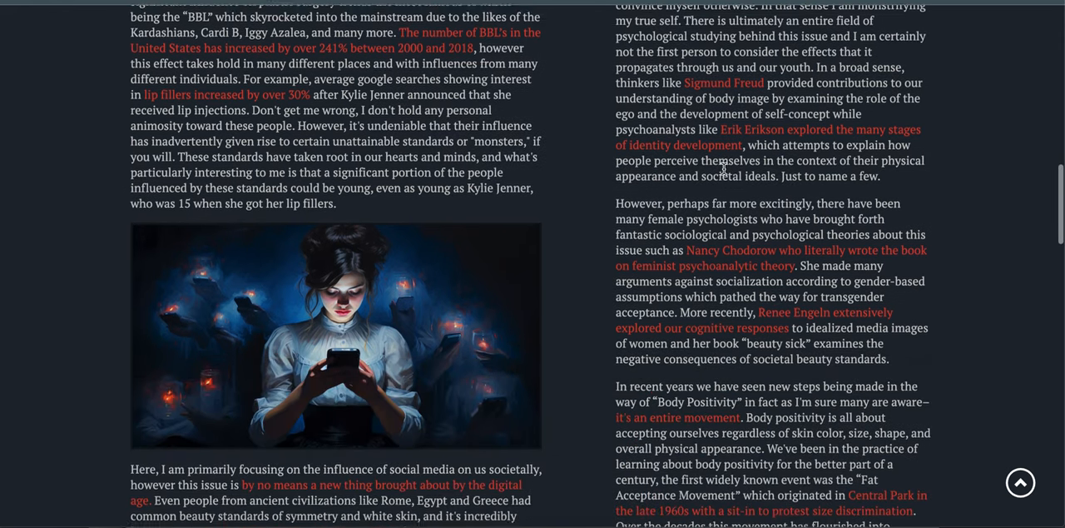
scroll("down", 3)
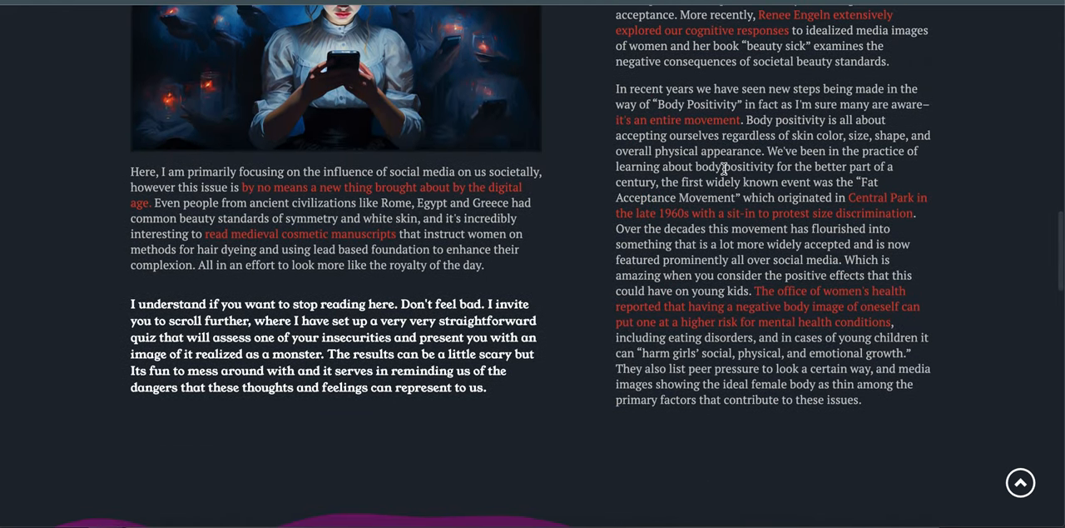